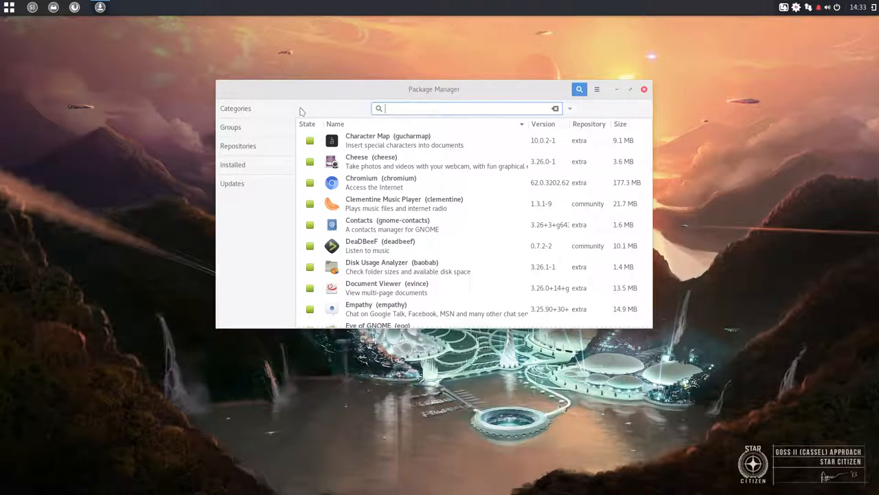
Step: Browse the Games category and briefly mark then unmark Allen Arena for installation
{"action": "left_click", "coordinate": [236, 107]}
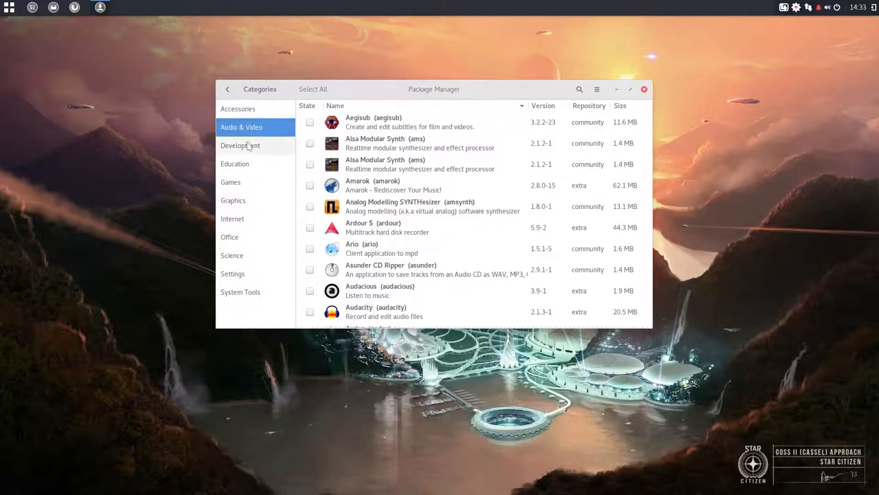
{"action": "left_click", "coordinate": [231, 181]}
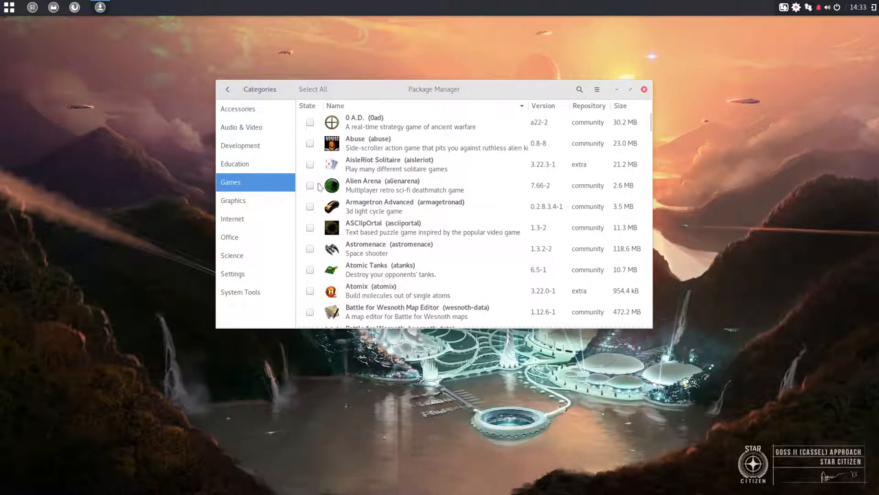
{"action": "left_click", "coordinate": [310, 184]}
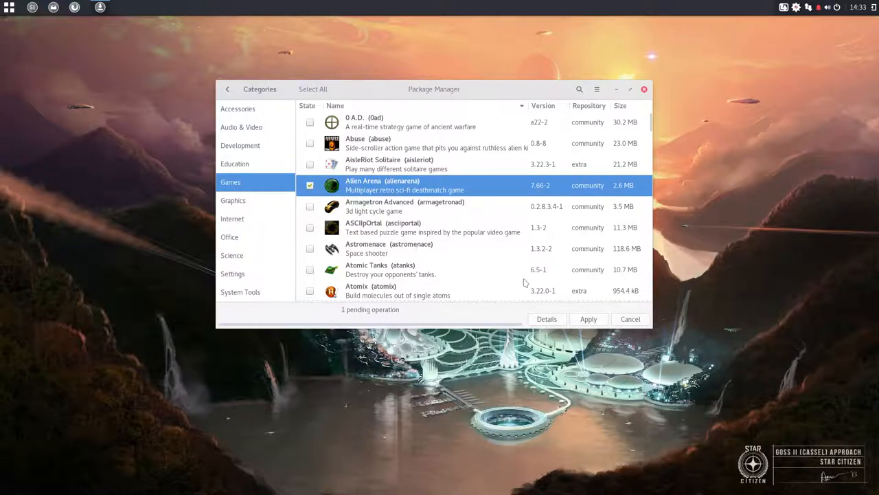
{"action": "left_click", "coordinate": [311, 184]}
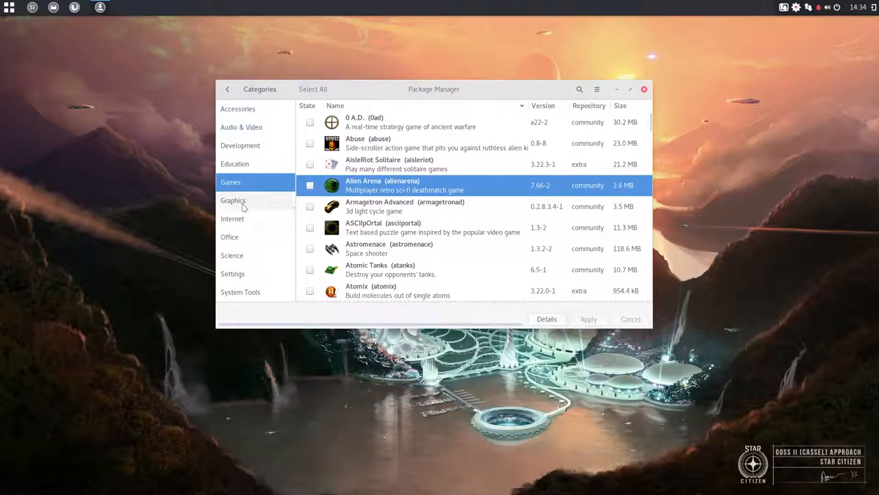
Step: Search for 'foomatic' and bring up the details of the foomatic-db package
{"action": "left_click", "coordinate": [580, 88]}
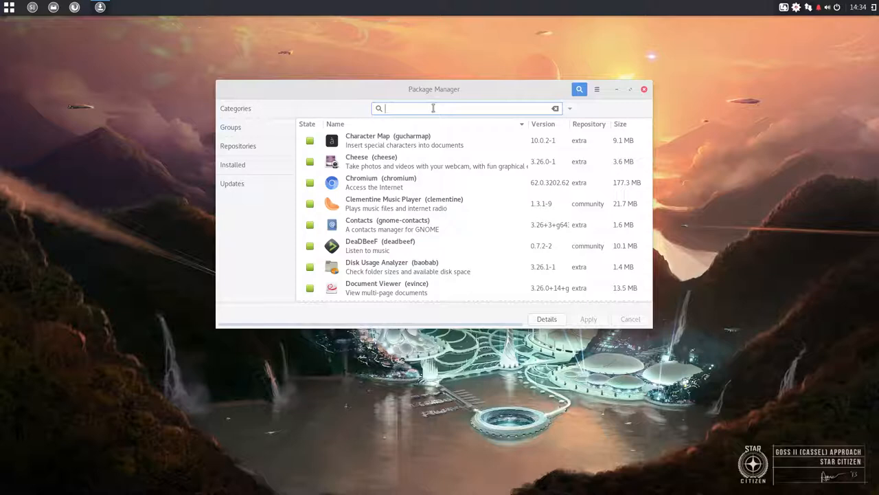
{"action": "type", "text": "foo"}
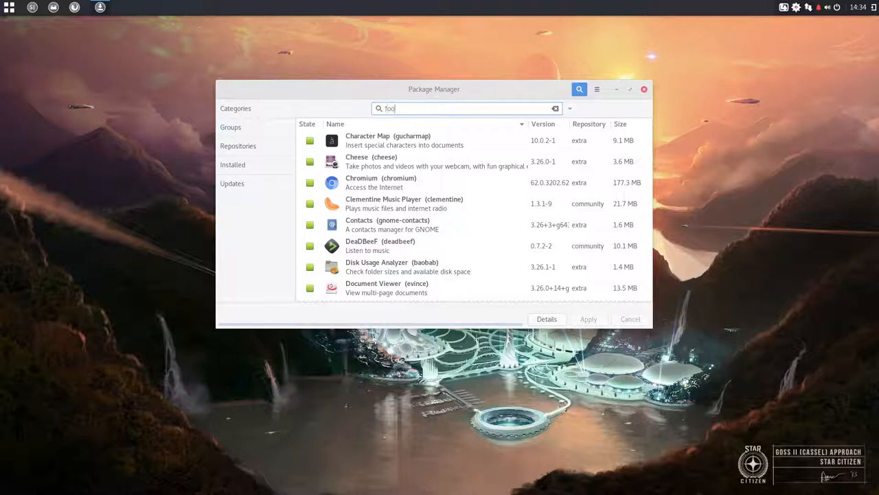
{"action": "type", "text": "matic"}
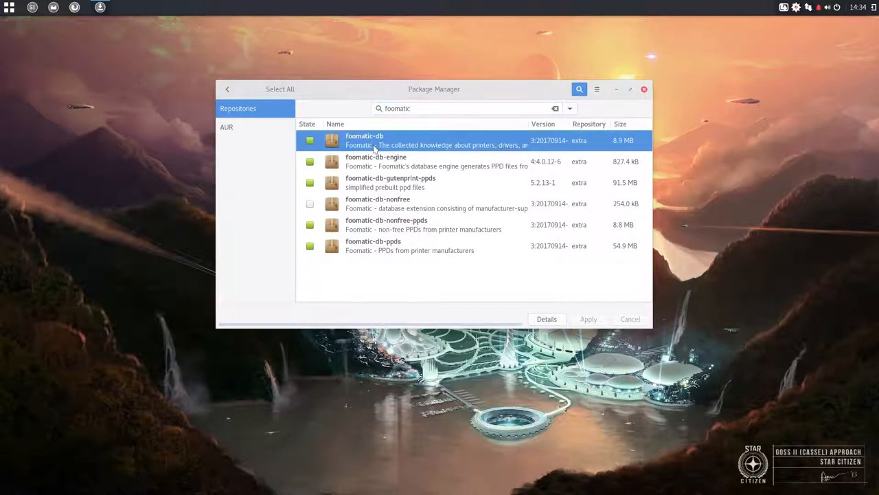
{"action": "mouse_move", "coordinate": [514, 151]}
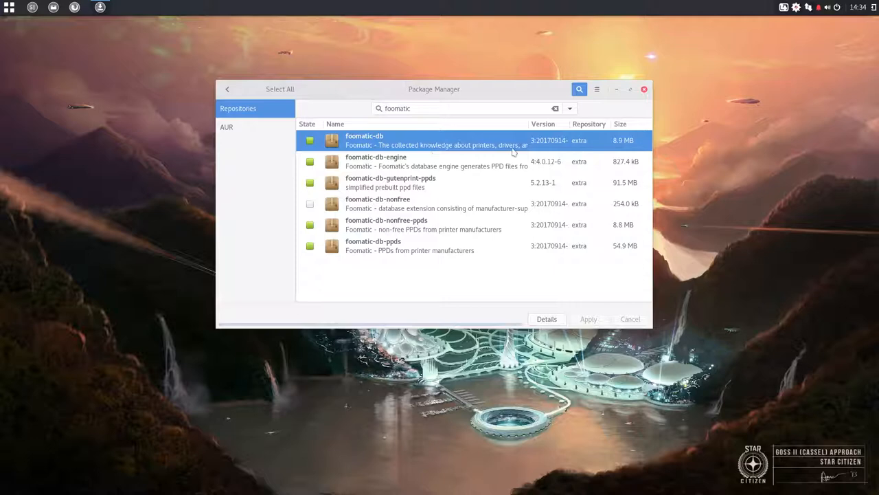
{"action": "mouse_move", "coordinate": [364, 141]}
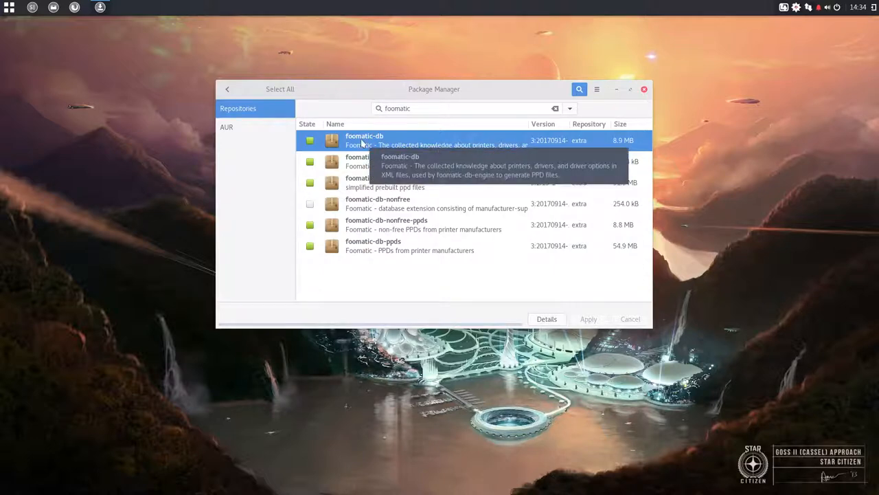
{"action": "left_click", "coordinate": [547, 318]}
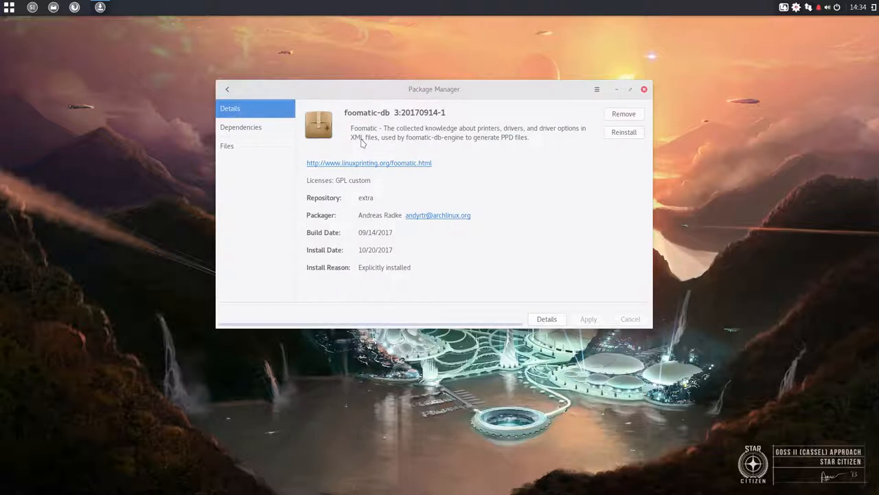
Step: View foomatic-db's dependencies and then its installed file list
{"action": "left_click", "coordinate": [242, 126]}
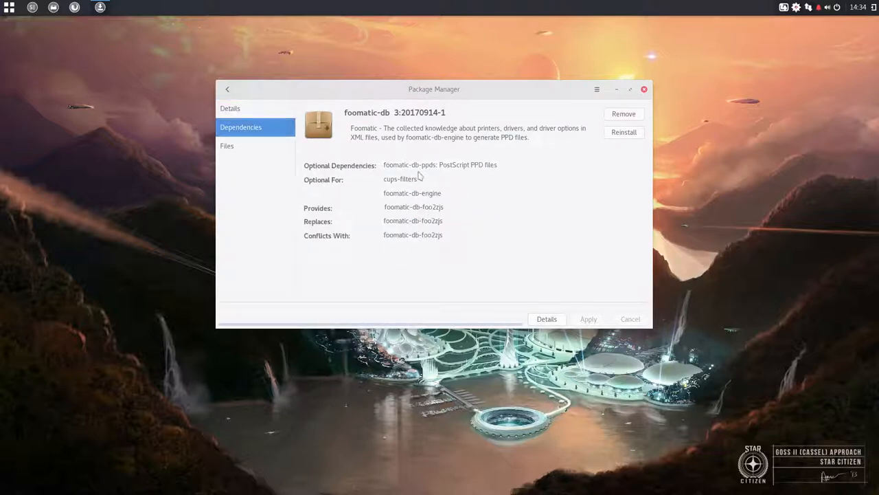
{"action": "left_click", "coordinate": [227, 145]}
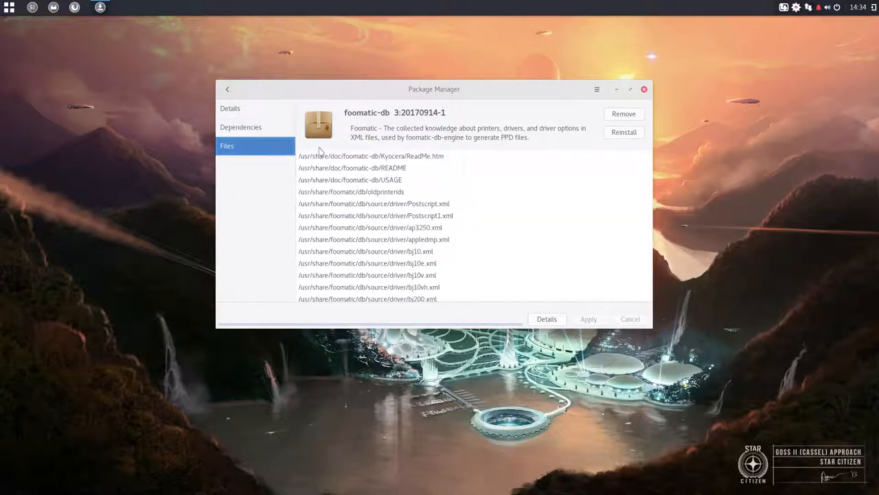
Step: Scroll down foomatic-db's file list, briefly highlighting one driver file path
{"action": "scroll", "scroll_direction": "down", "scroll_amount": 3}
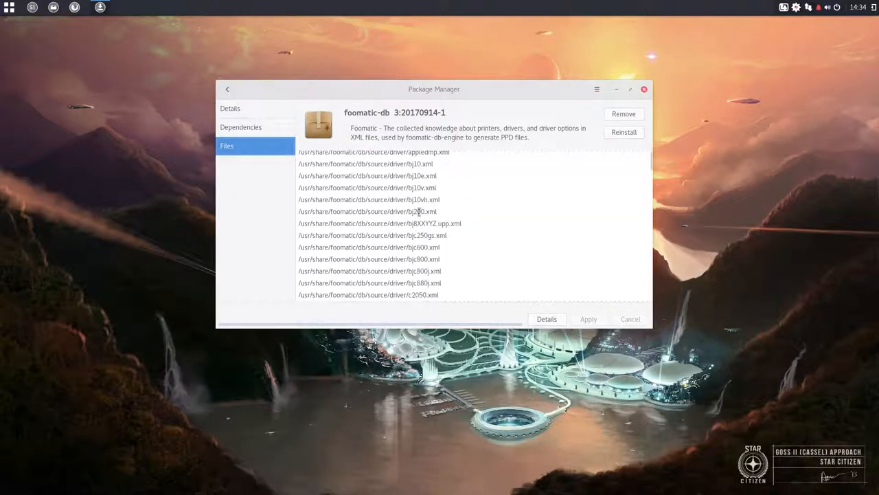
{"action": "scroll", "scroll_direction": "down", "scroll_amount": 3}
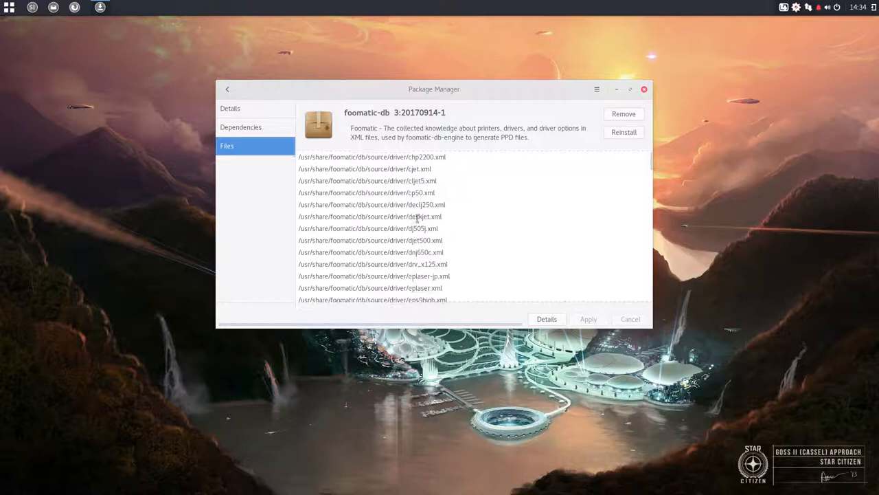
{"action": "scroll", "scroll_direction": "down", "scroll_amount": 3}
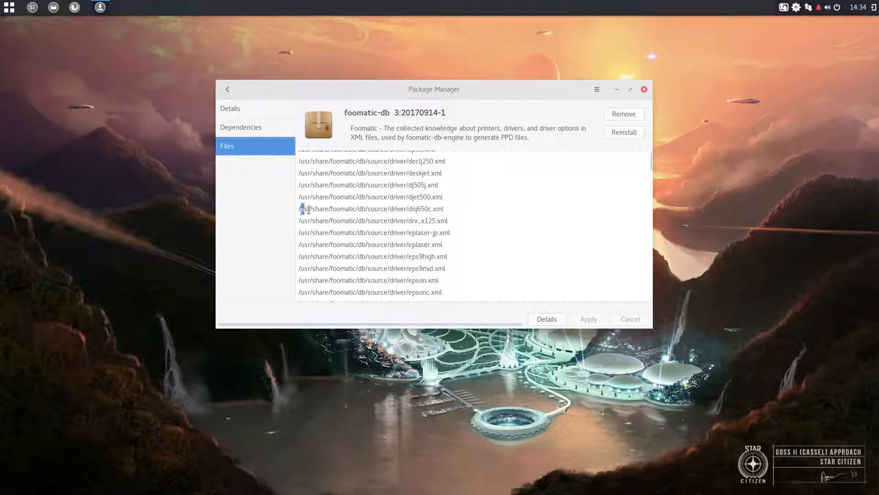
{"action": "left_click", "coordinate": [371, 209]}
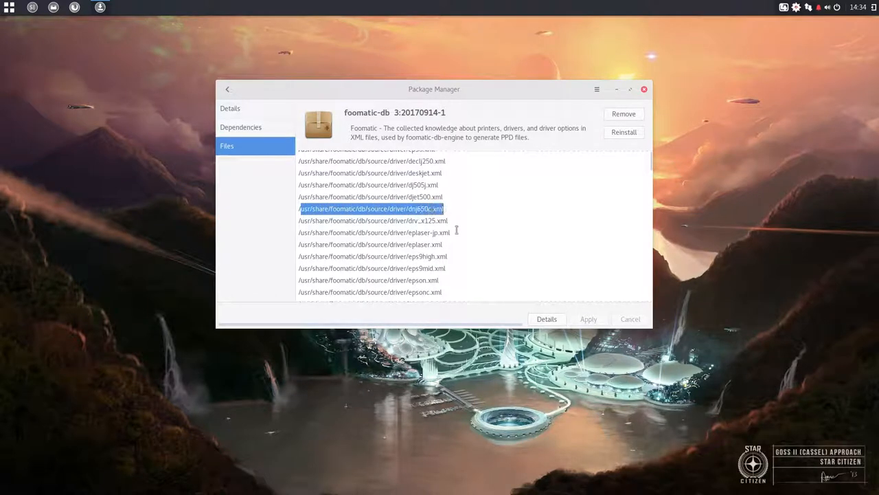
{"action": "left_click", "coordinate": [371, 209]}
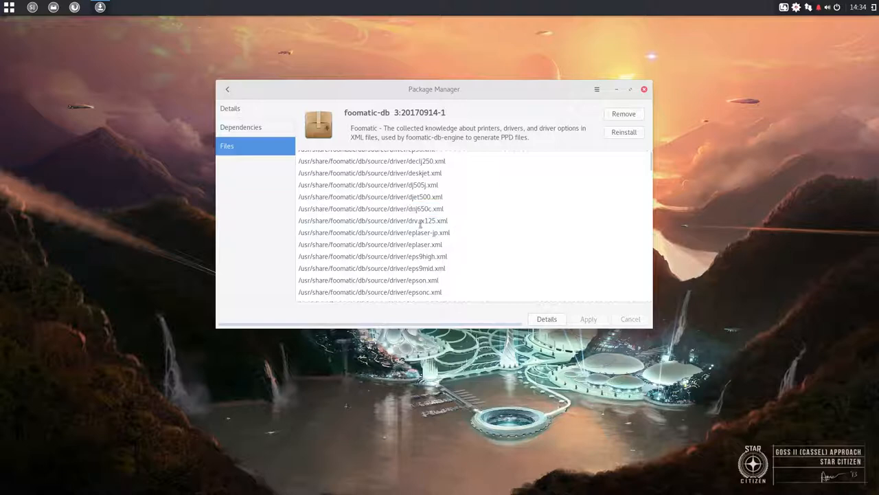
{"action": "scroll", "scroll_direction": "down", "scroll_amount": 3}
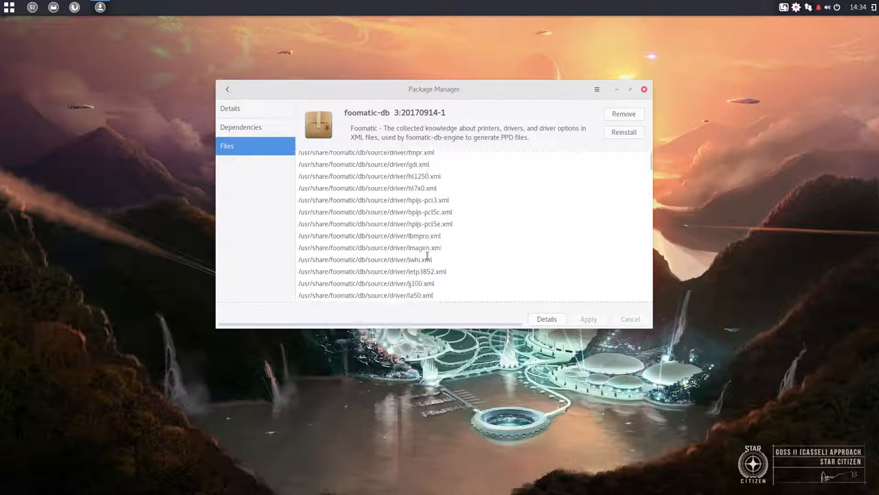
{"action": "scroll", "scroll_direction": "down", "scroll_amount": 3}
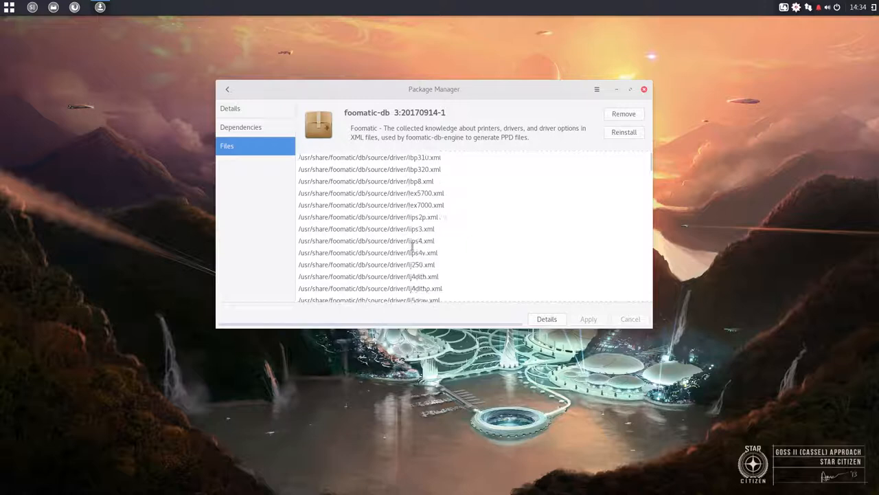
Step: Continue scrolling foomatic-db's file list to its final license file entry
{"action": "scroll", "scroll_direction": "down", "scroll_amount": 3}
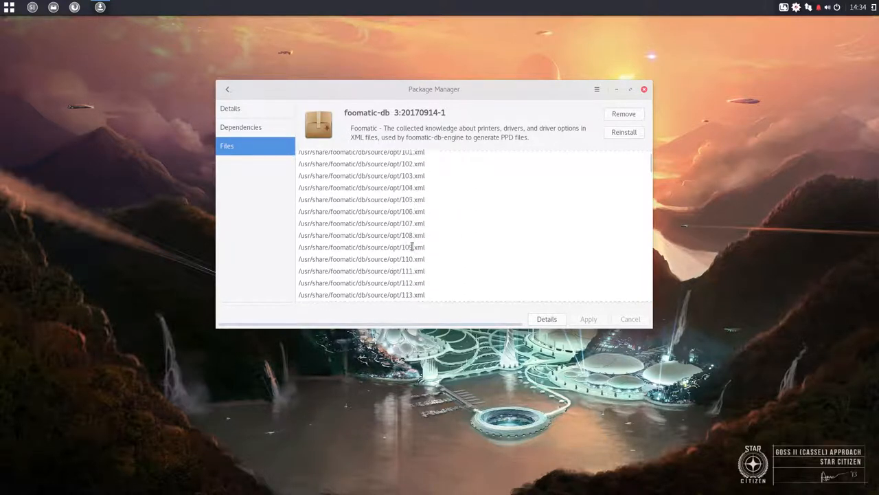
{"action": "scroll", "scroll_direction": "down", "scroll_amount": 3}
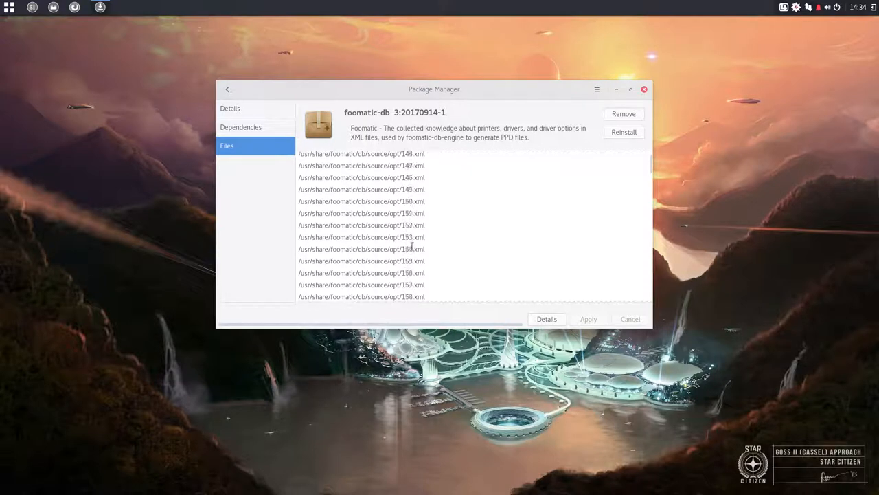
{"action": "scroll", "scroll_direction": "up", "scroll_amount": 3}
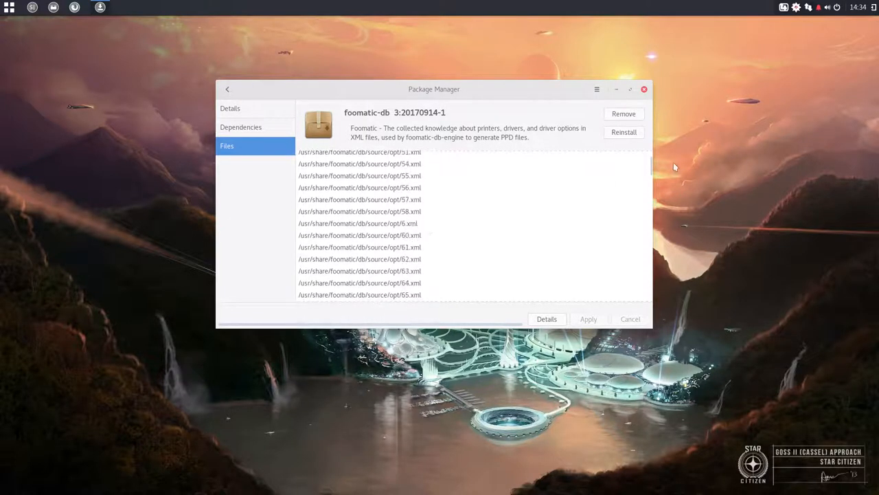
{"action": "scroll", "scroll_direction": "down", "scroll_amount": 3}
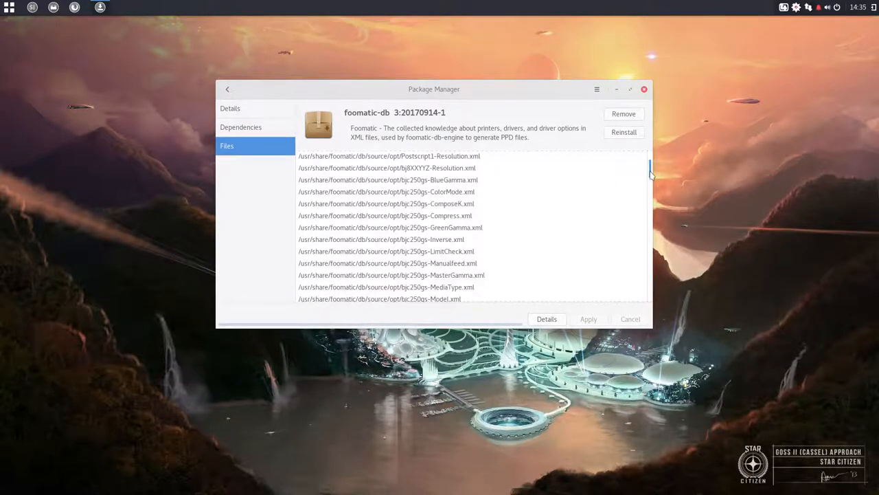
{"action": "scroll", "scroll_direction": "down", "scroll_amount": 3}
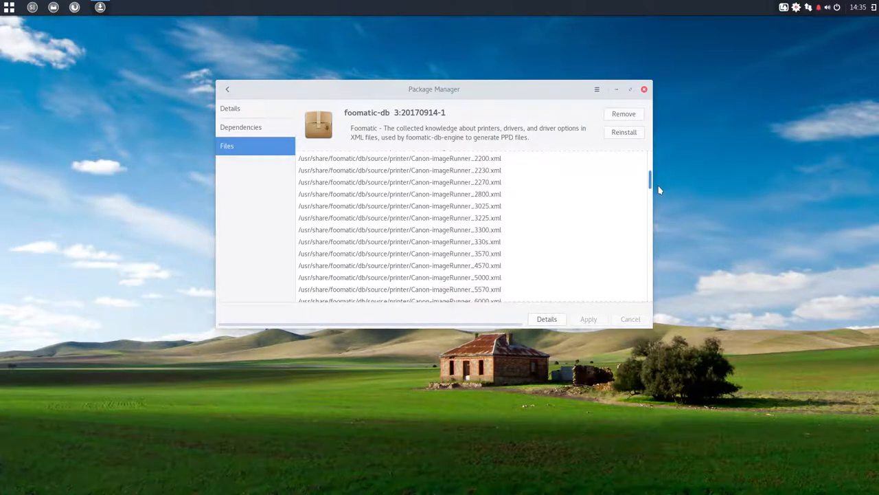
{"action": "scroll", "scroll_direction": "up", "scroll_amount": 3}
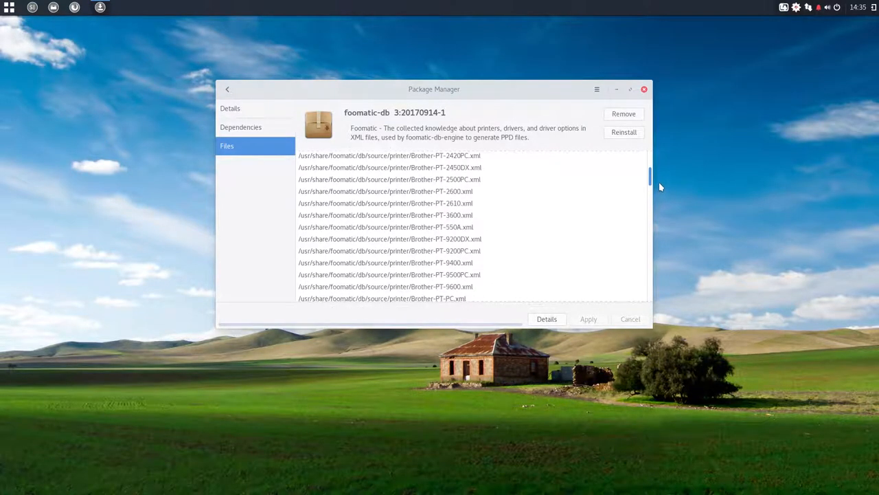
{"action": "scroll", "scroll_direction": "down", "scroll_amount": 3}
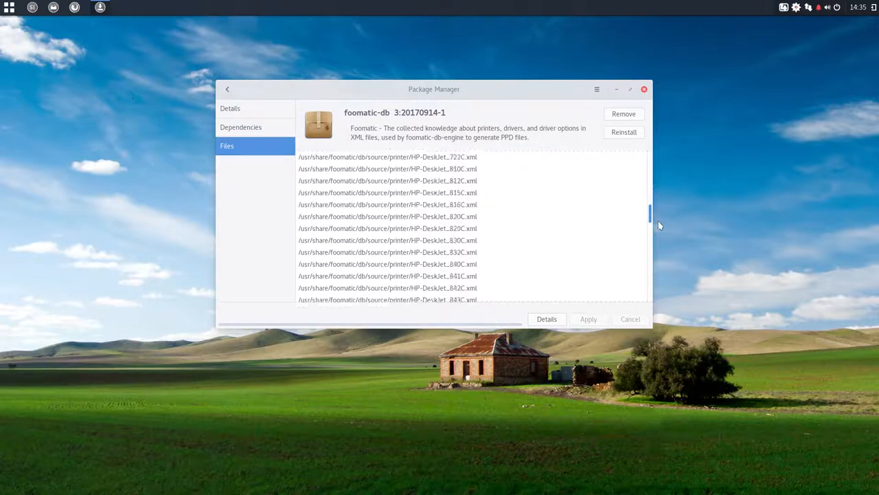
{"action": "scroll", "scroll_direction": "down", "scroll_amount": 3}
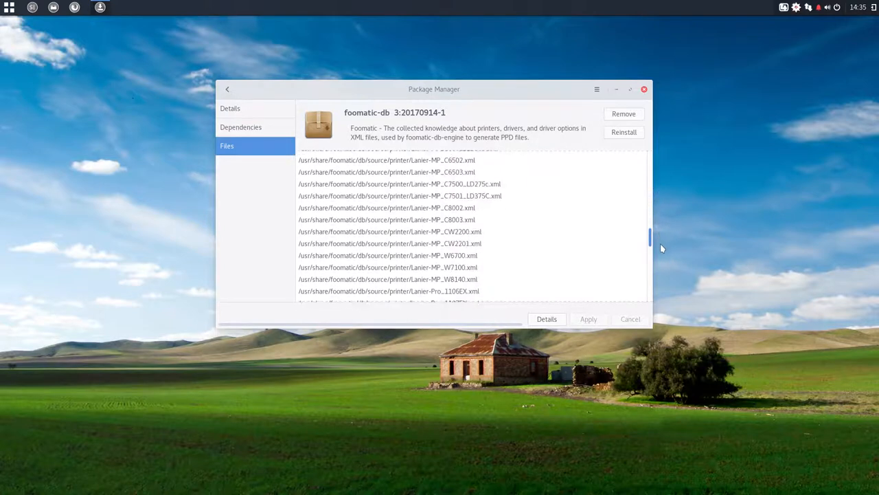
{"action": "scroll", "scroll_direction": "down", "scroll_amount": 3}
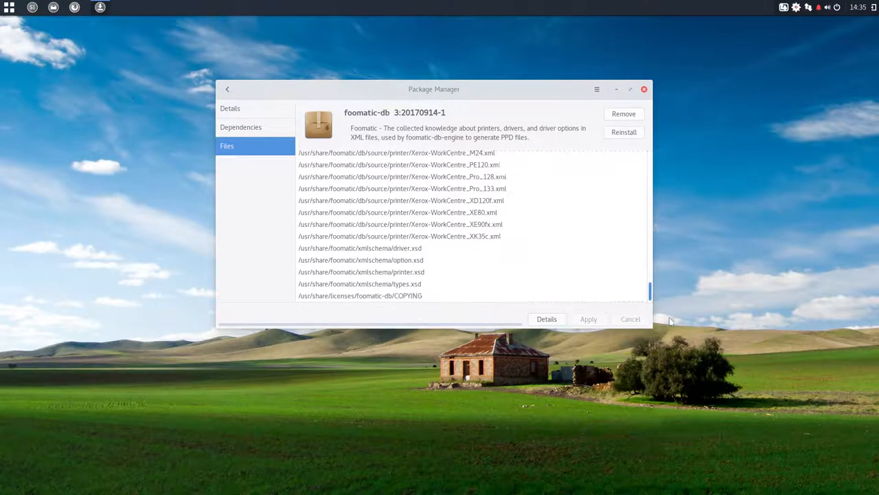
Step: View the file list of foomatic-db-engine and return to the foomatic search results
{"action": "left_click", "coordinate": [228, 88]}
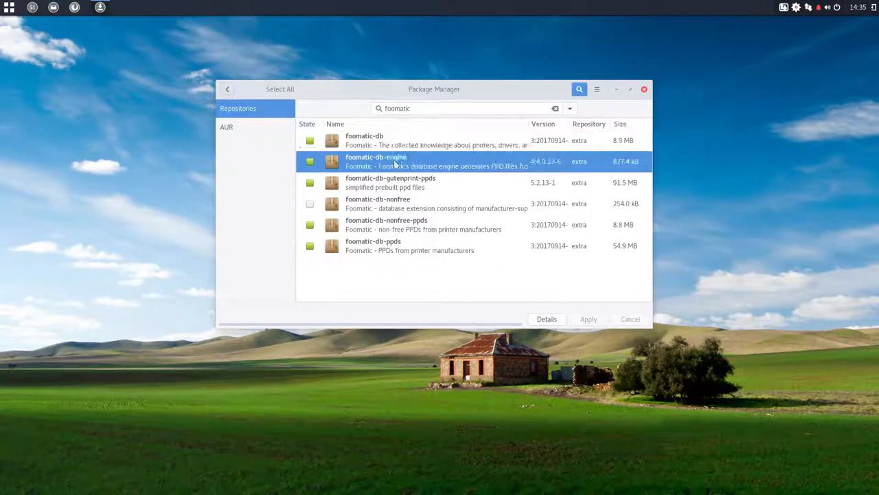
{"action": "left_click", "coordinate": [547, 318]}
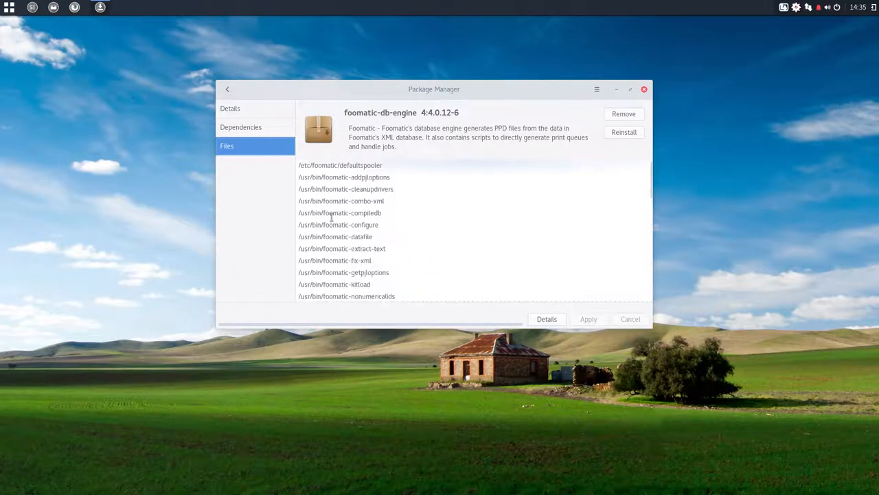
{"action": "left_click", "coordinate": [228, 88]}
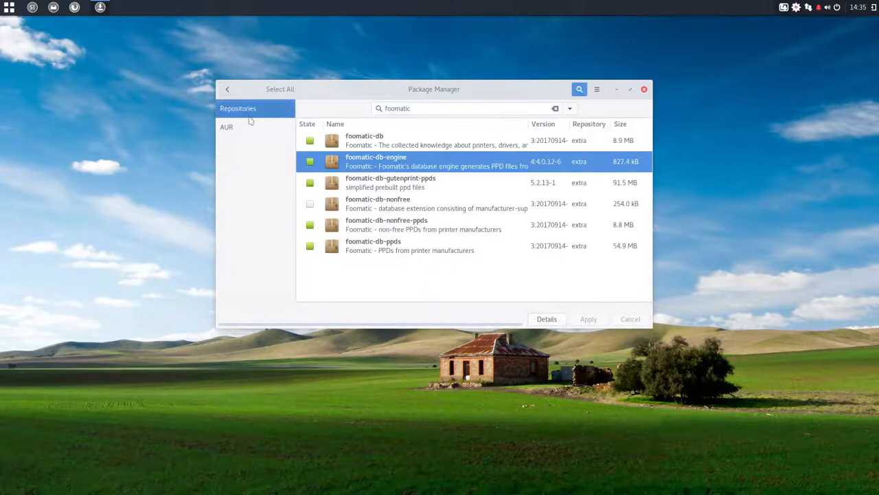
{"action": "mouse_move", "coordinate": [451, 164]}
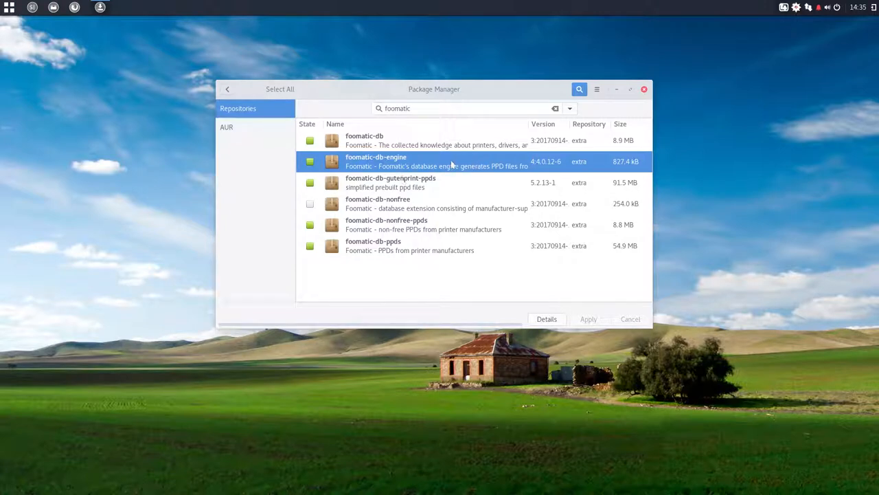
{"action": "left_click", "coordinate": [390, 182]}
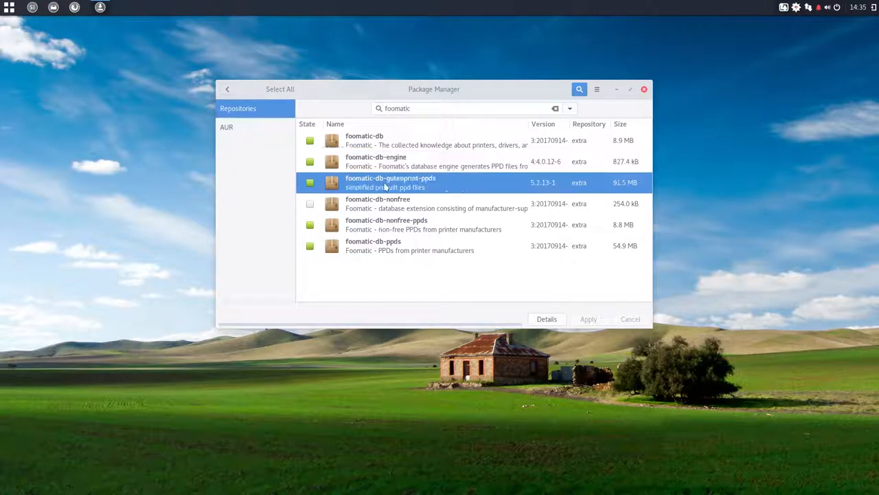
{"action": "left_click", "coordinate": [547, 318]}
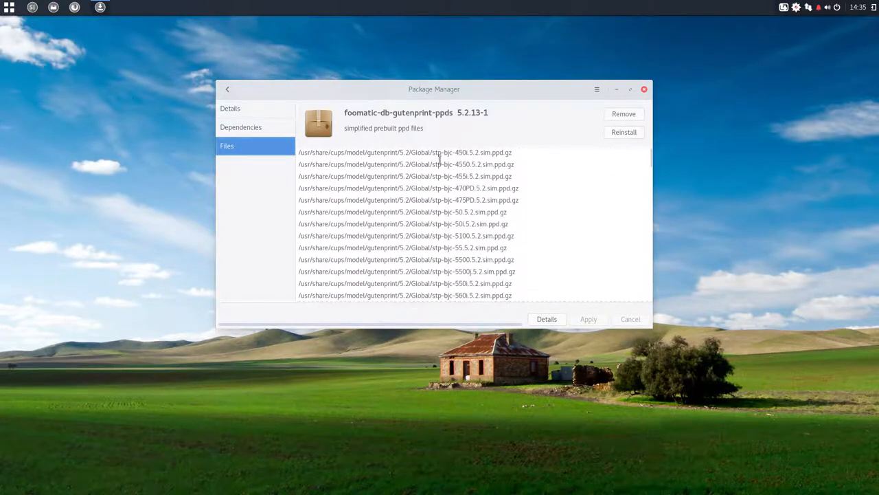
{"action": "scroll", "scroll_direction": "down", "scroll_amount": 3}
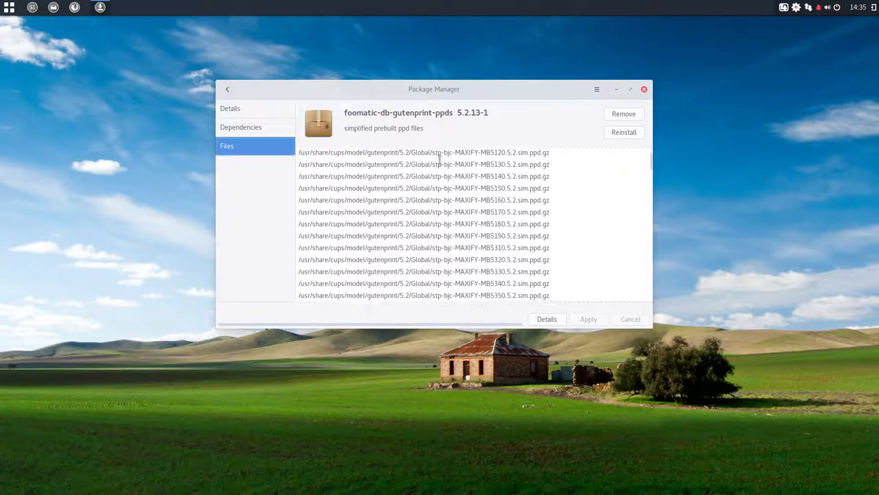
{"action": "scroll", "scroll_direction": "down", "scroll_amount": 3}
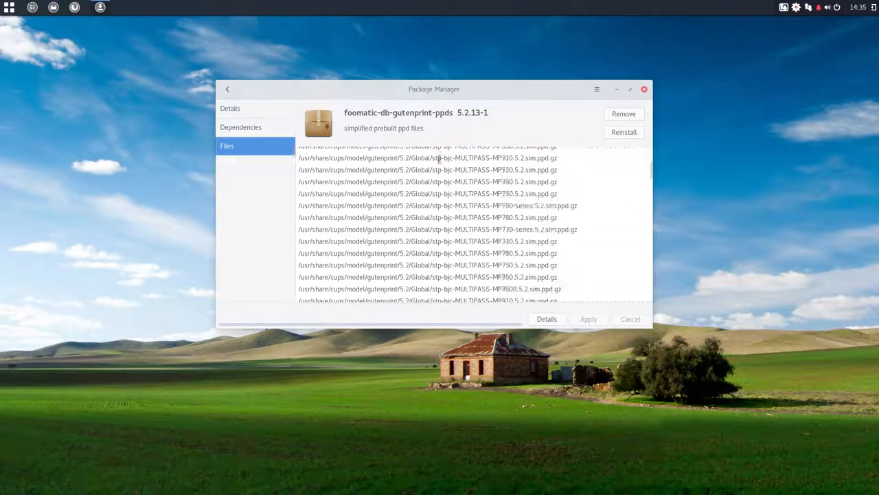
{"action": "scroll", "scroll_direction": "down", "scroll_amount": 3}
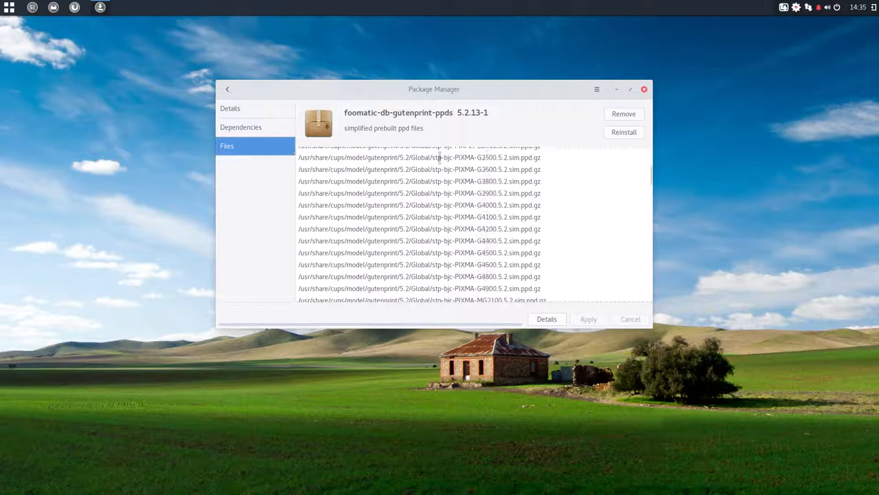
{"action": "scroll", "scroll_direction": "down", "scroll_amount": 3}
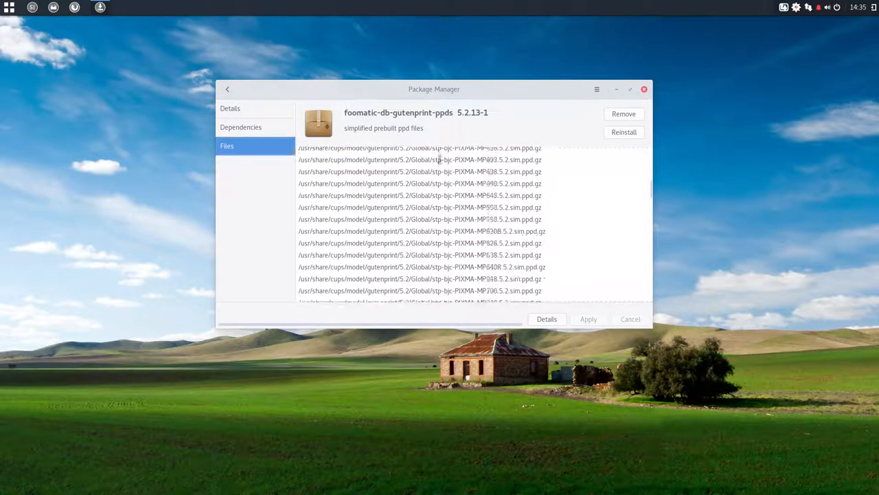
{"action": "scroll", "scroll_direction": "down", "scroll_amount": 3}
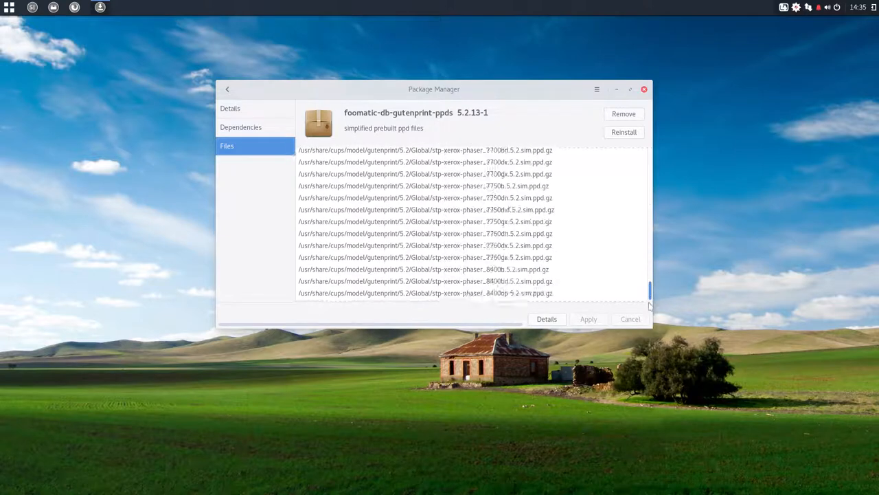
{"action": "scroll", "scroll_direction": "down", "scroll_amount": 3}
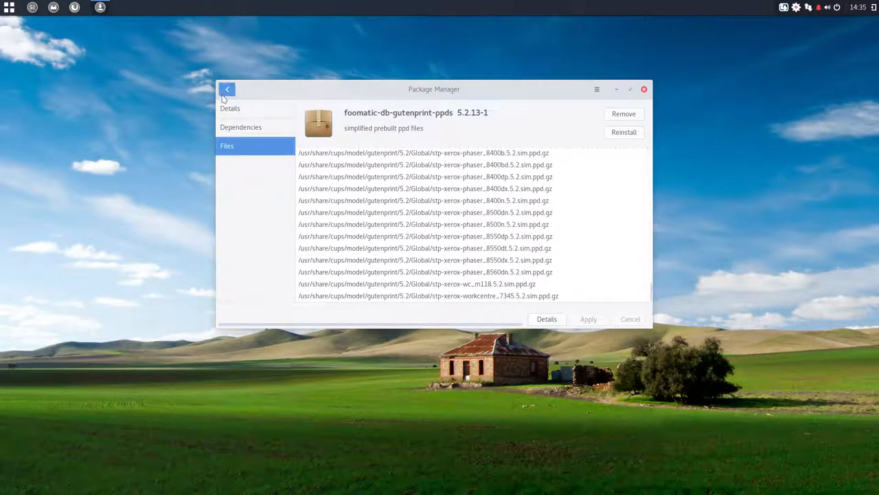
{"action": "left_click", "coordinate": [228, 88]}
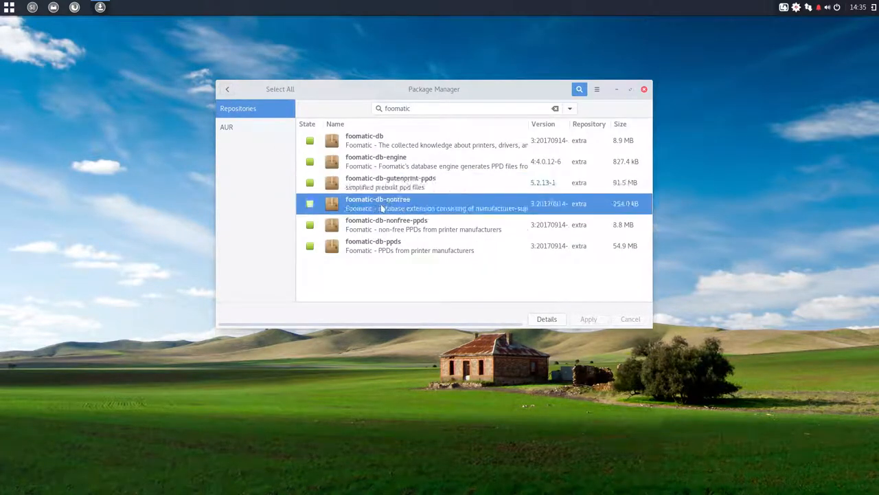
Step: Review the installed files of foomatic-db-nonfree-ppds and return to the search results
{"action": "left_click", "coordinate": [547, 318]}
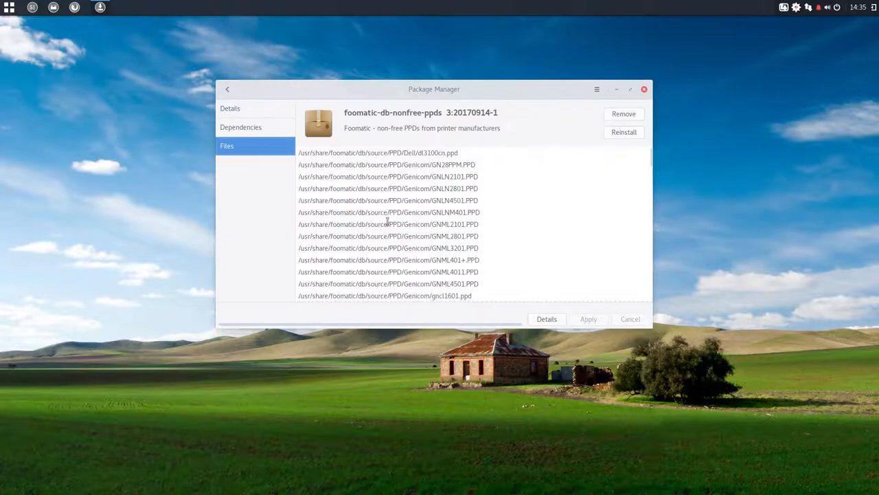
{"action": "scroll", "scroll_direction": "down", "scroll_amount": 3}
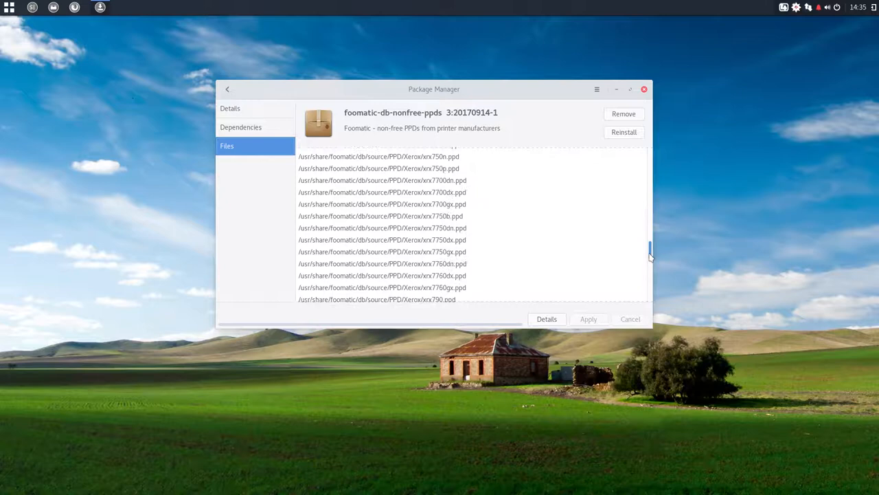
{"action": "scroll", "scroll_direction": "down", "scroll_amount": 3}
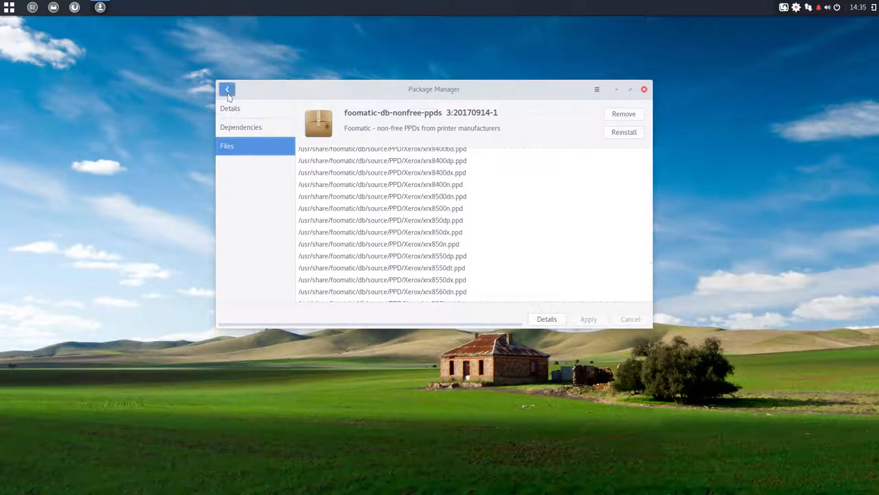
{"action": "left_click", "coordinate": [226, 88]}
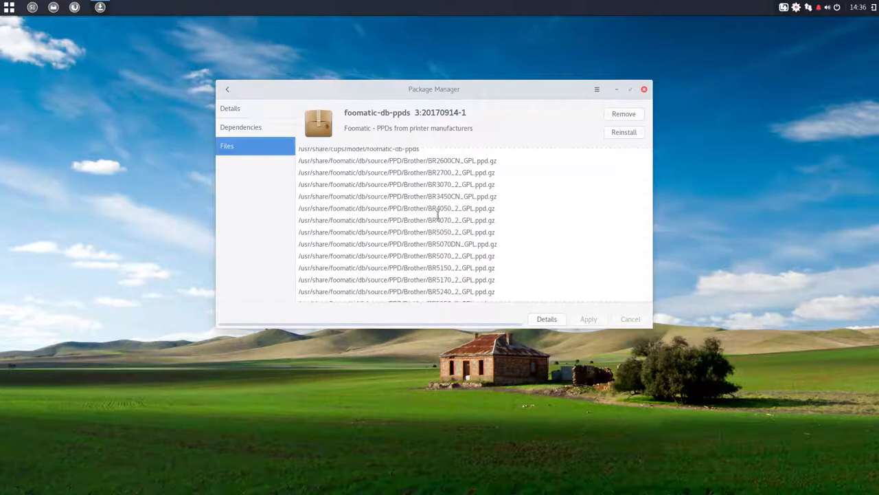
Step: Scroll through the foomatic-db-ppds file list to its end and leave it
{"action": "scroll", "scroll_direction": "down", "scroll_amount": 3}
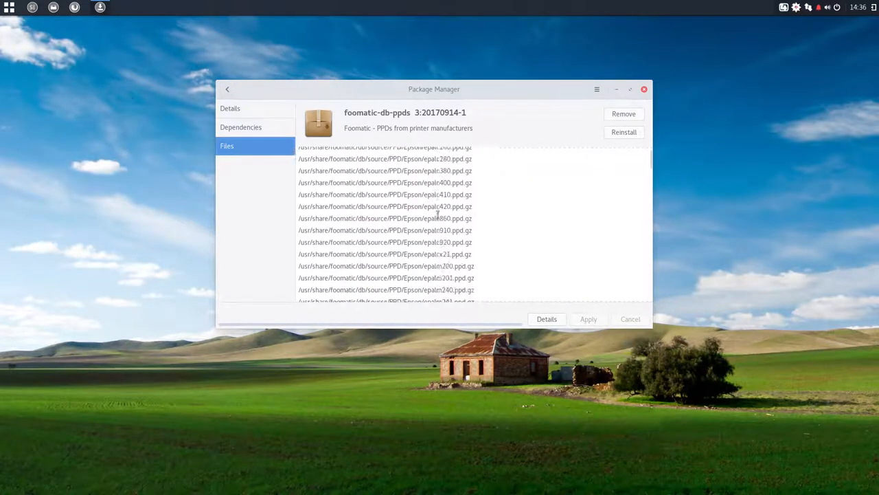
{"action": "scroll", "scroll_direction": "down", "scroll_amount": 3}
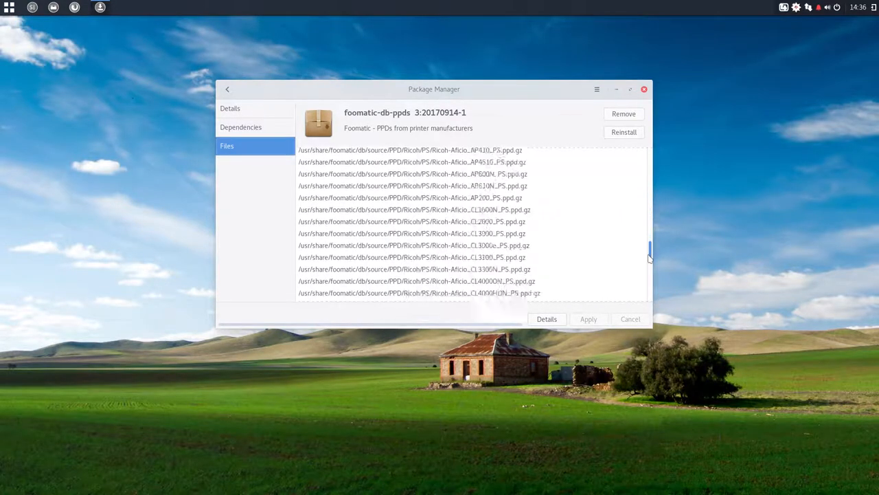
{"action": "scroll", "scroll_direction": "down", "scroll_amount": 3}
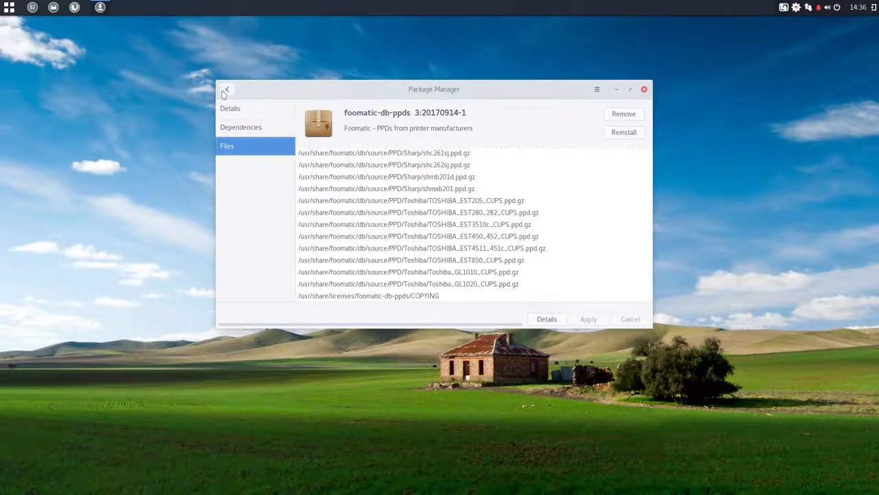
{"action": "left_click", "coordinate": [227, 88]}
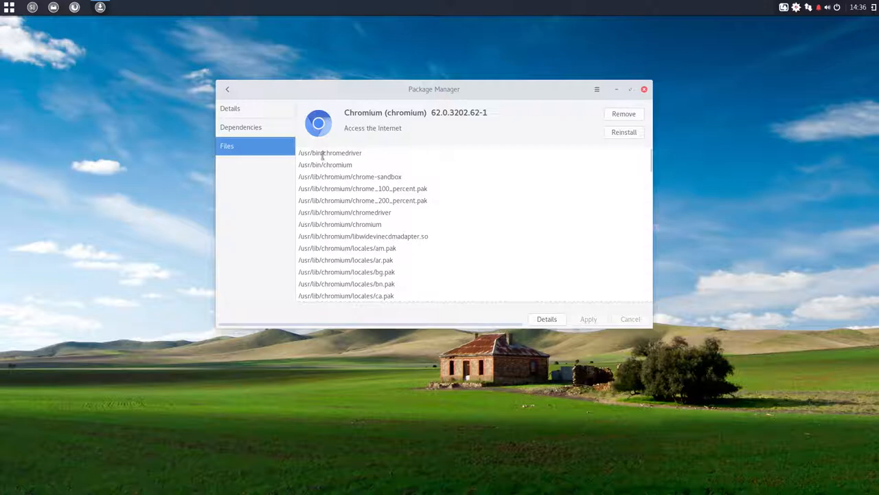
Step: Scroll Chromium's file list to its last man page entry, selecting paths along the way, then close the window
{"action": "double_click", "coordinate": [337, 165]}
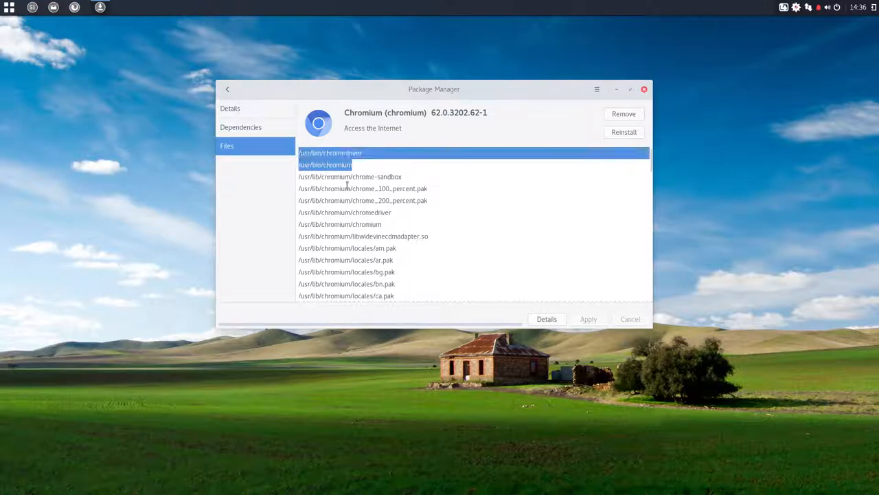
{"action": "scroll", "scroll_direction": "down", "scroll_amount": 3}
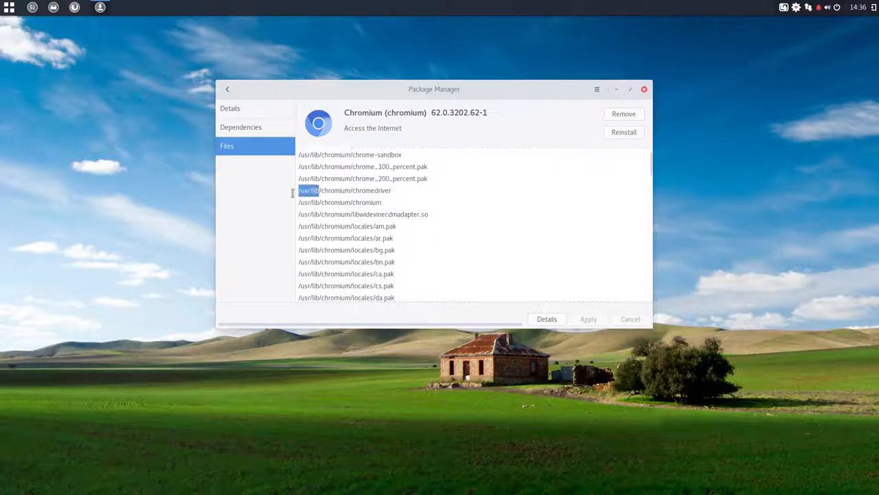
{"action": "scroll", "scroll_direction": "down", "scroll_amount": 3}
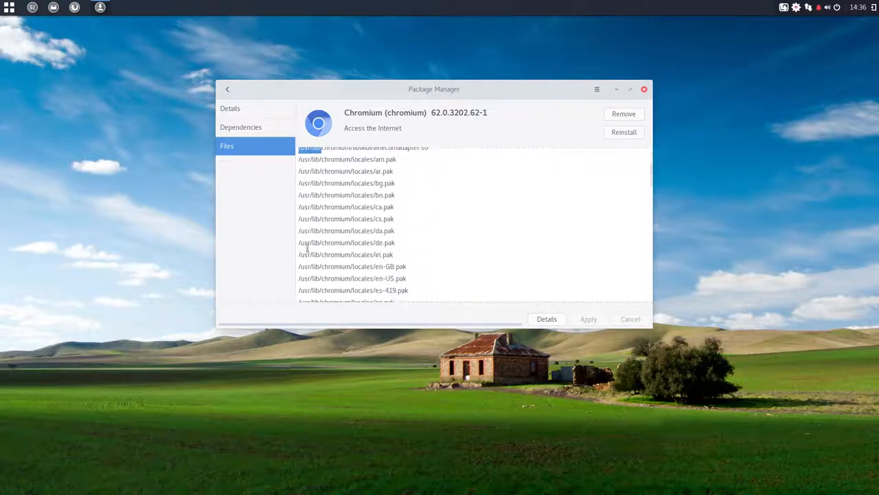
{"action": "scroll", "scroll_direction": "down", "scroll_amount": 3}
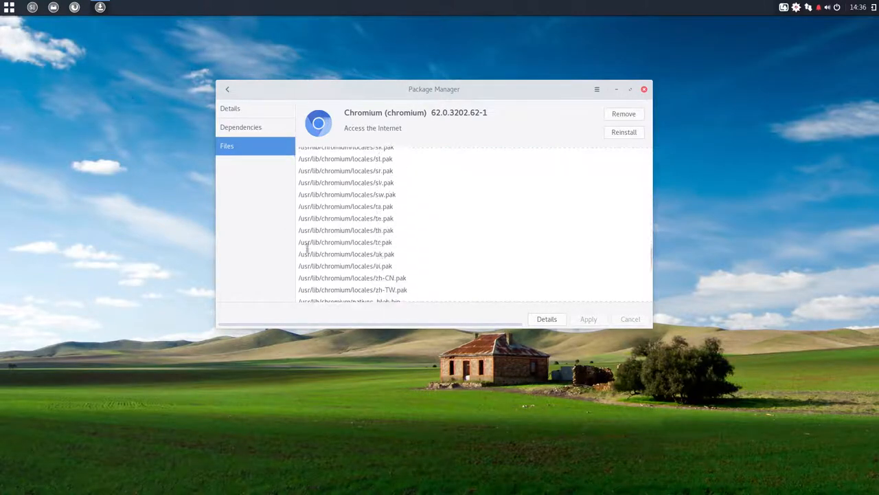
{"action": "scroll", "scroll_direction": "down", "scroll_amount": 3}
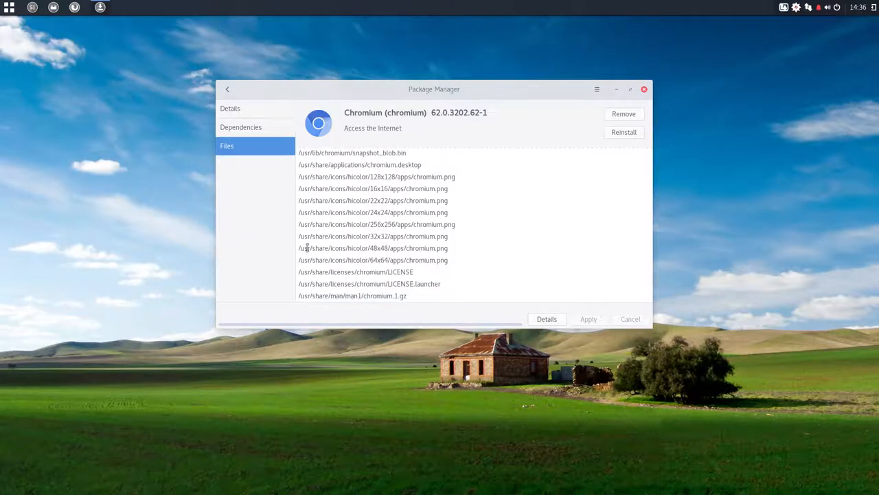
{"action": "double_click", "coordinate": [371, 176]}
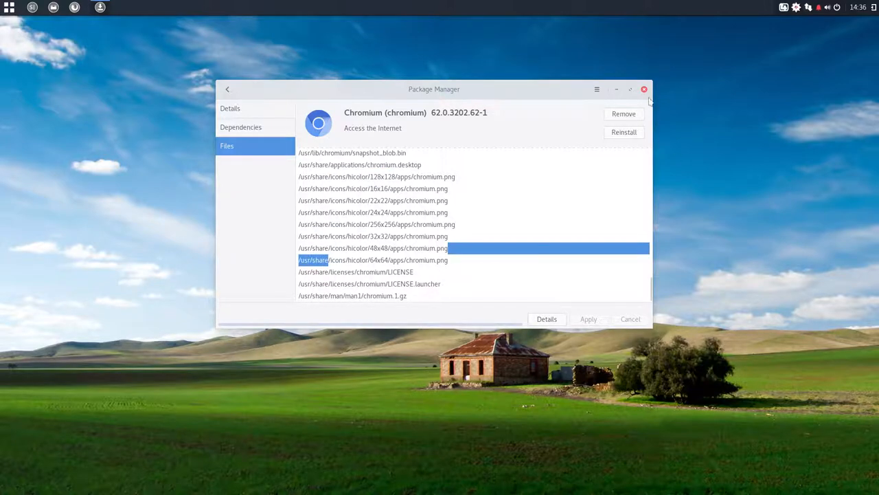
{"action": "left_click", "coordinate": [642, 88]}
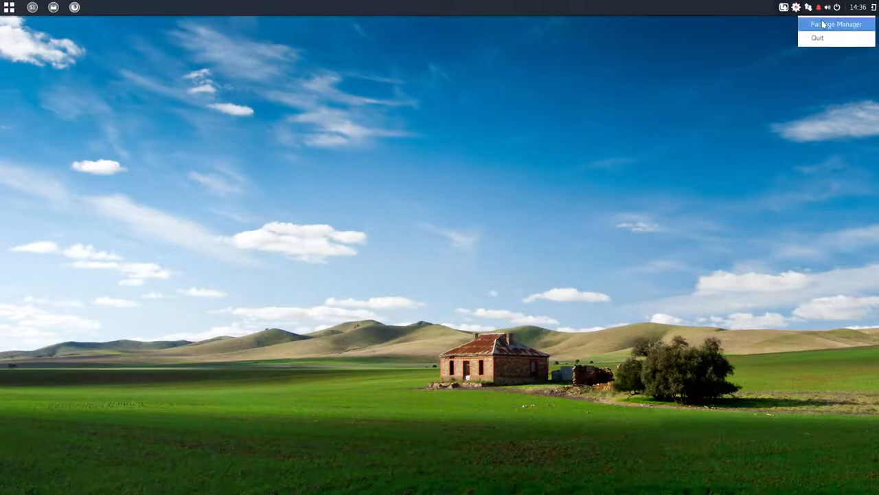
Step: Reopen the package manager from the tray, centre its window and glance at the Groups view
{"action": "left_click", "coordinate": [838, 25]}
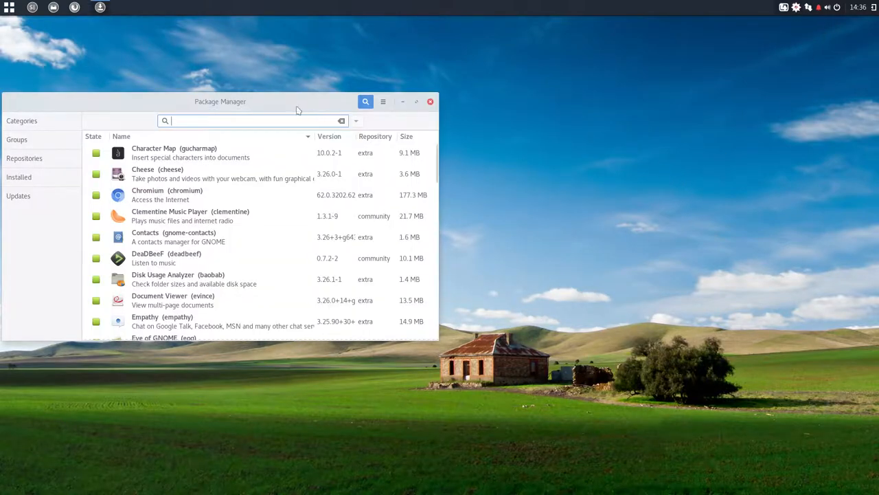
{"action": "left_click_drag", "start_coordinate": [220, 101], "coordinate": [355, 94]}
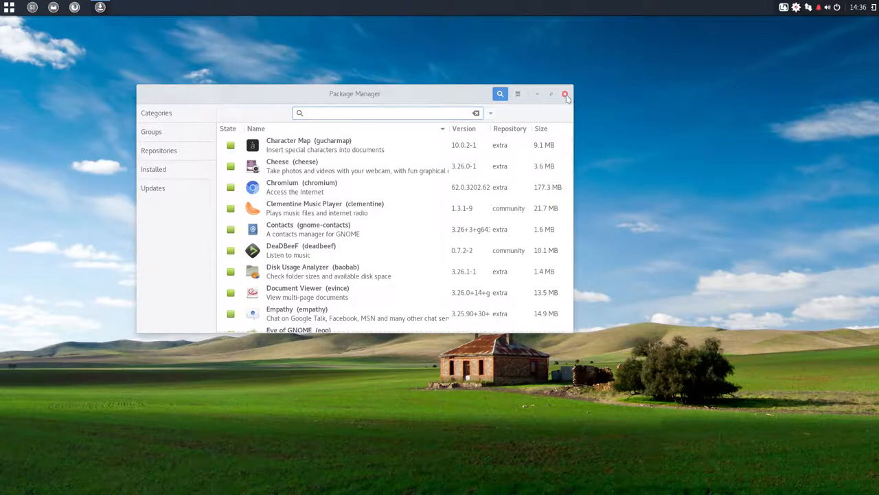
{"action": "left_click", "coordinate": [151, 132]}
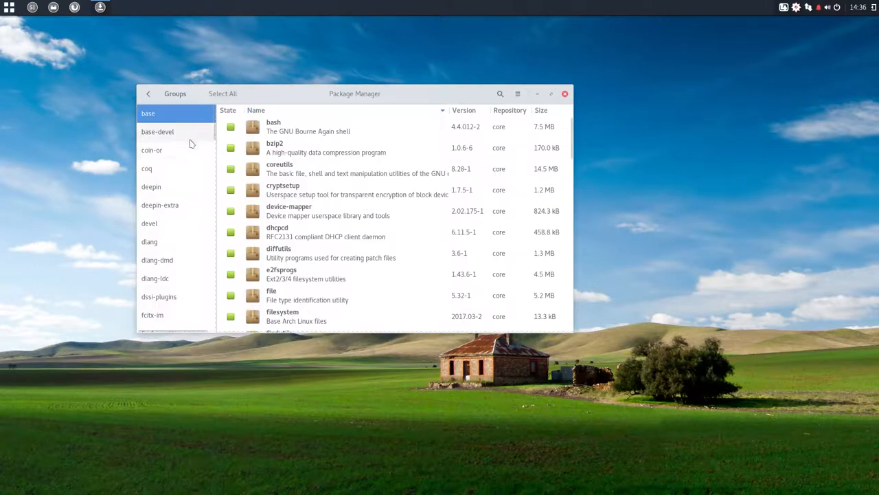
{"action": "left_click", "coordinate": [500, 93]}
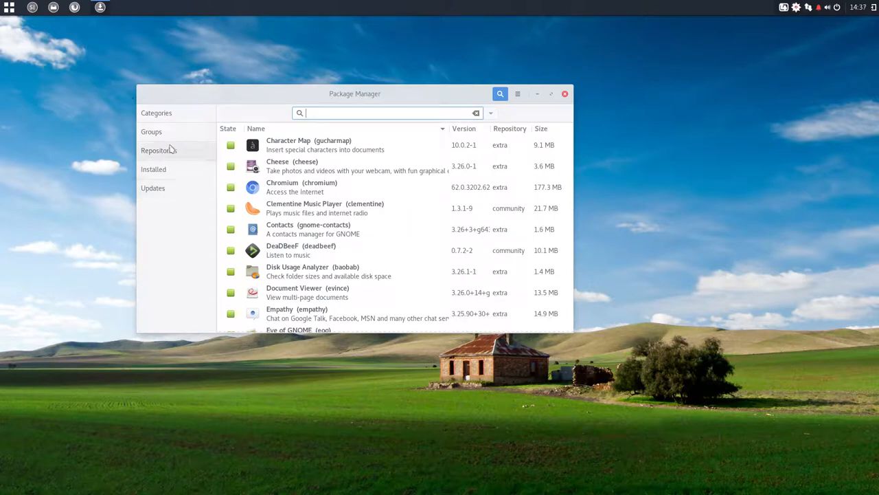
Step: Show the packages in the Internet category and scroll through them
{"action": "left_click", "coordinate": [156, 112]}
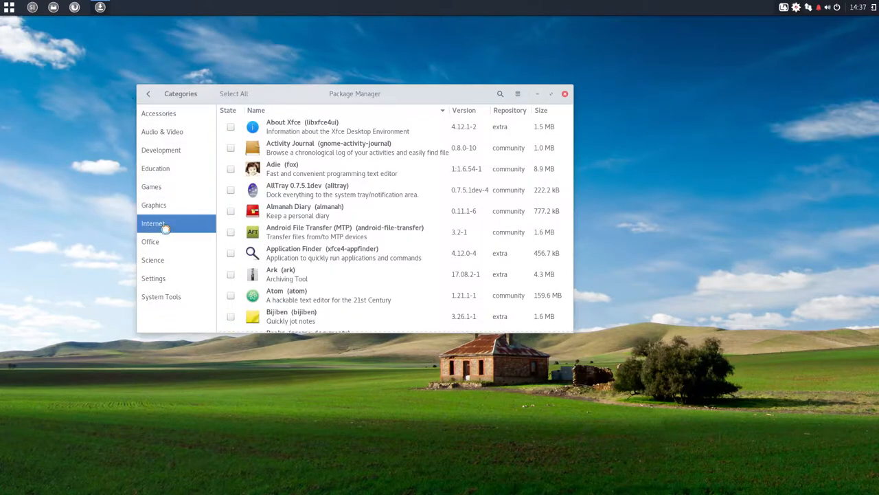
{"action": "left_click", "coordinate": [153, 222]}
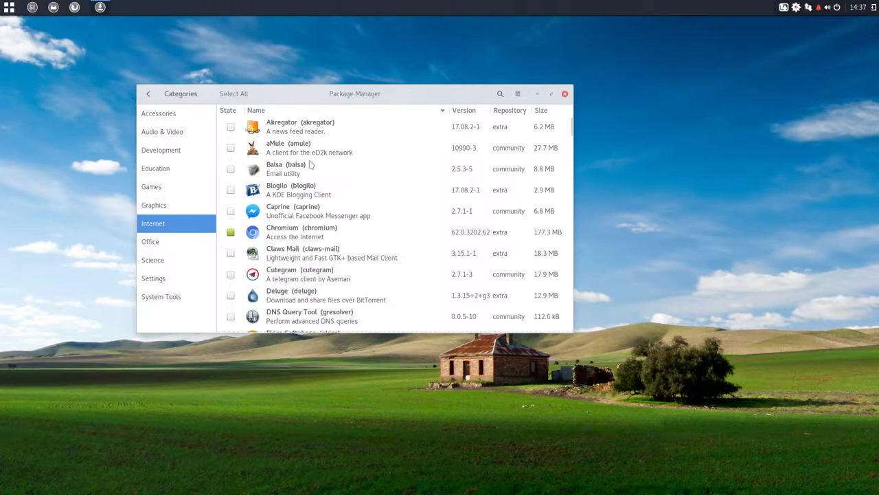
{"action": "scroll", "scroll_direction": "down", "scroll_amount": 3}
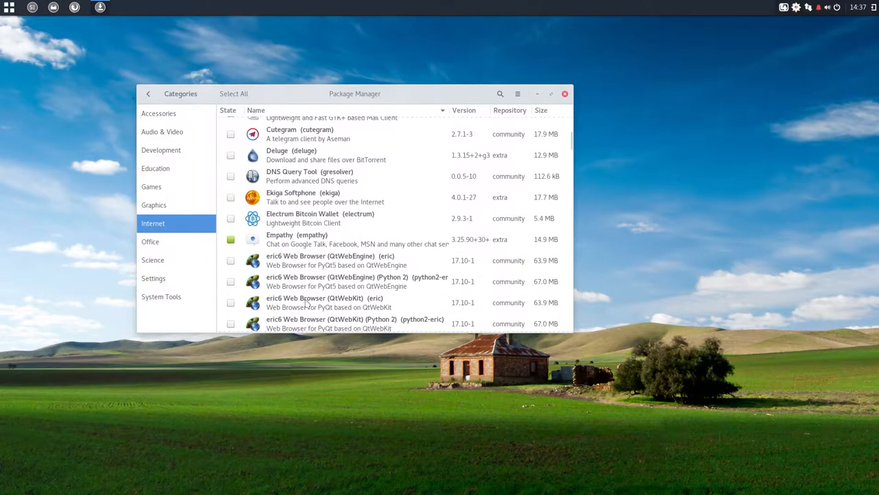